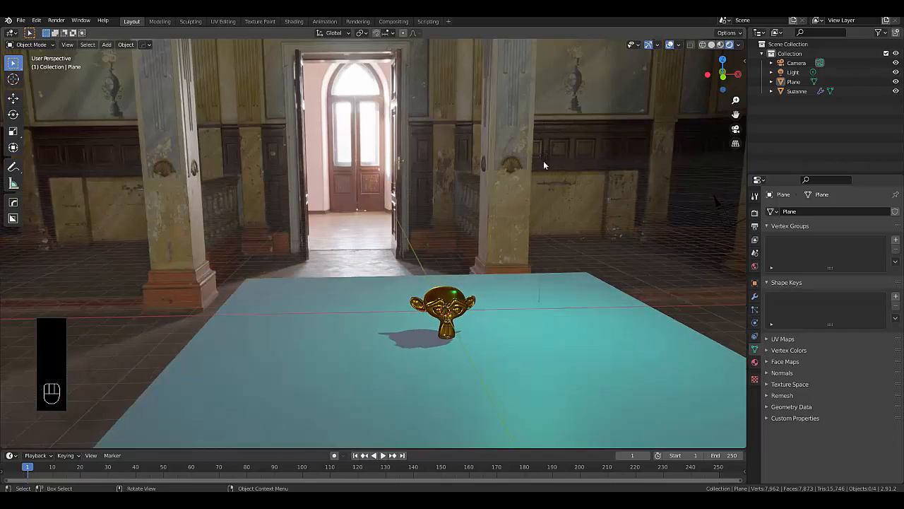
Select the Light and change its type from Point to Spot
click(793, 72)
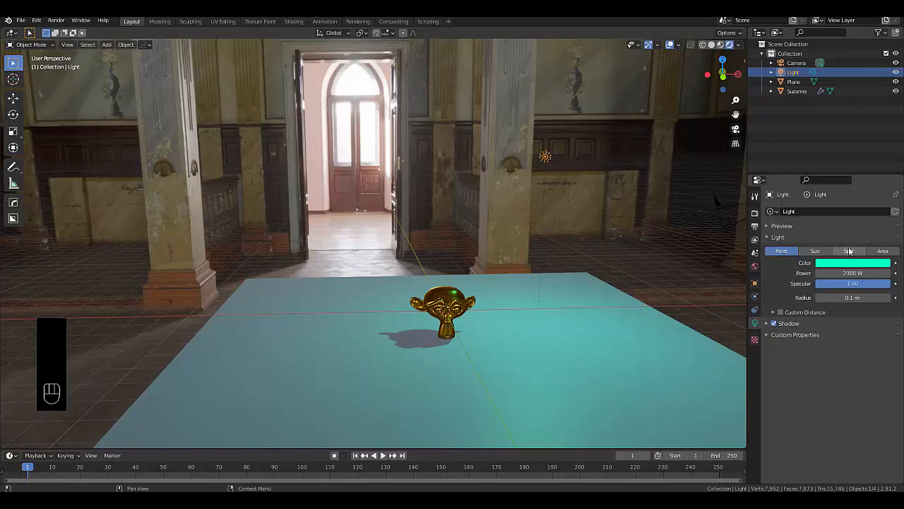
mouse_move(880, 238)
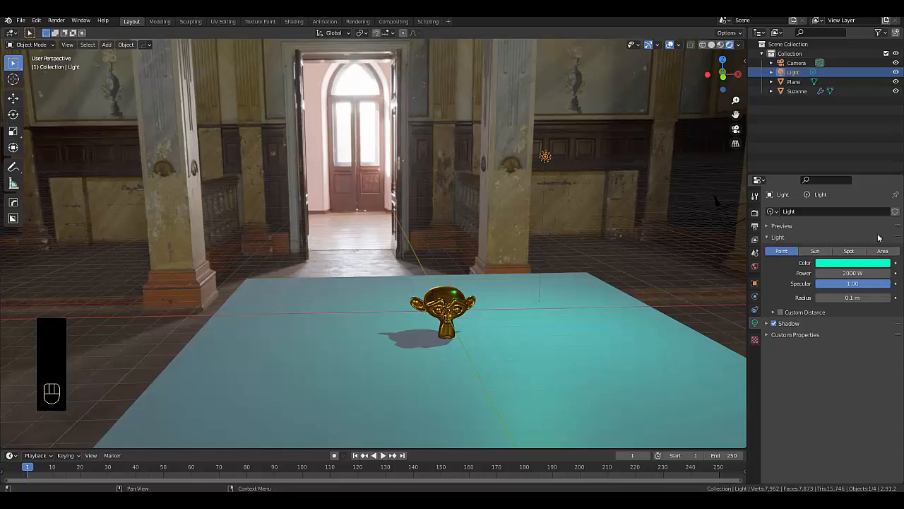
click(848, 250)
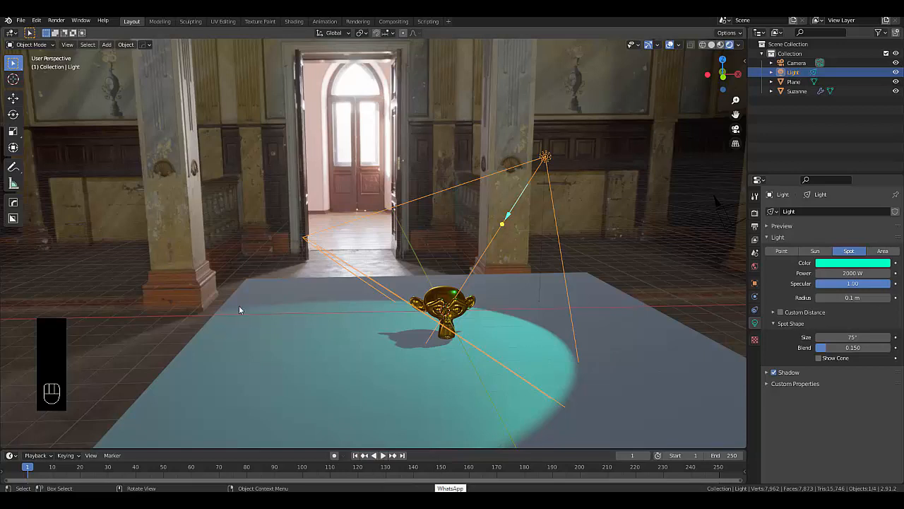
mouse_move(396, 407)
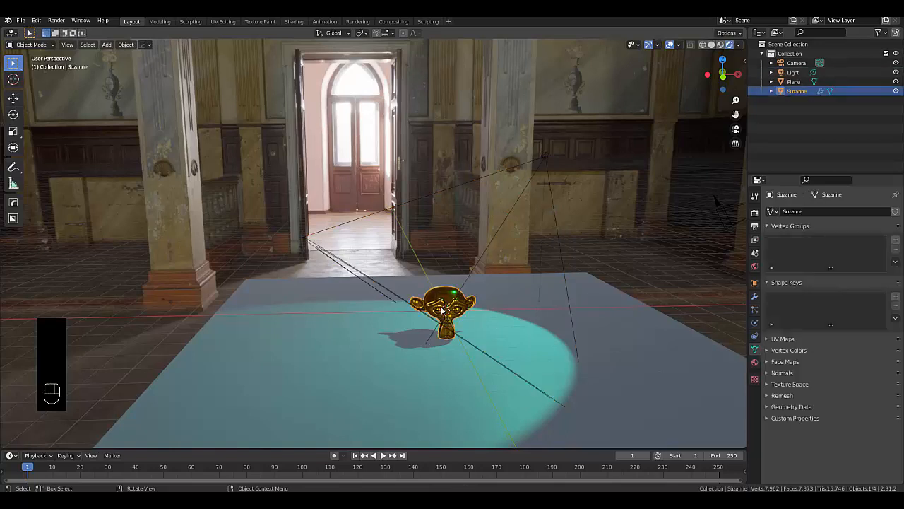
key(g)
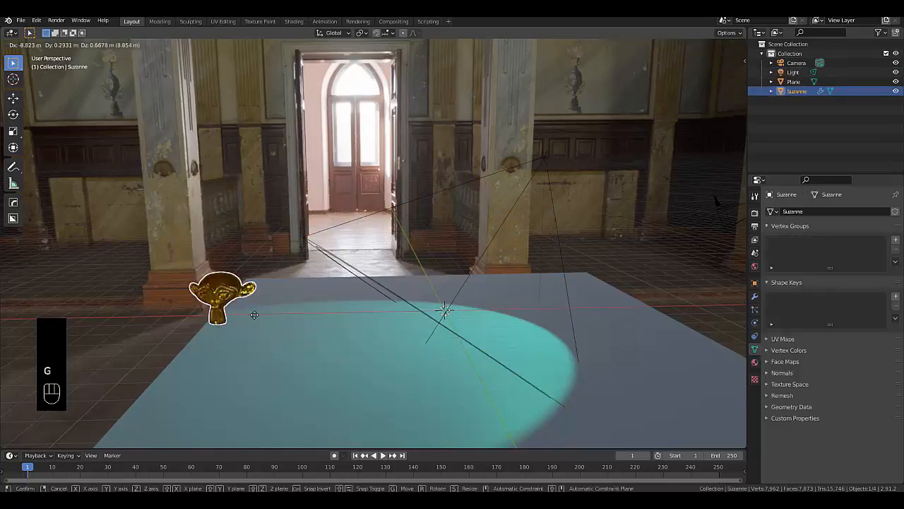
mouse_move(657, 349)
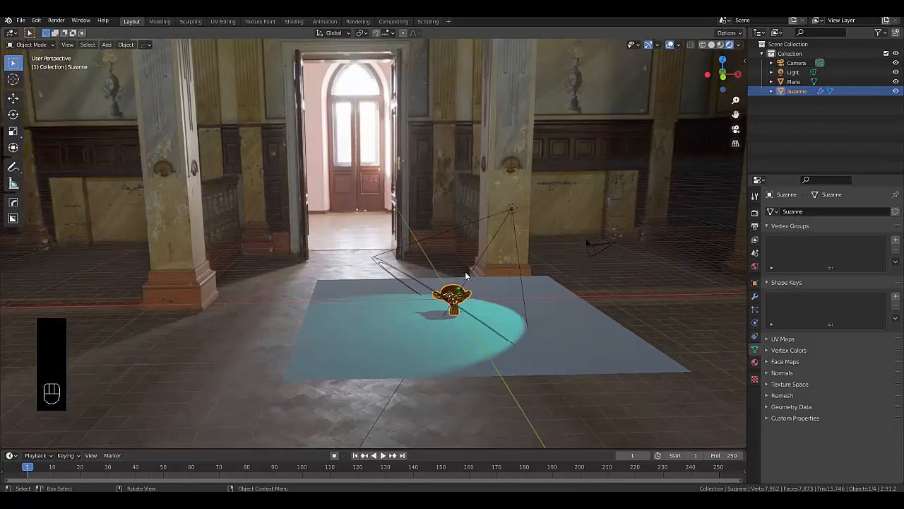
click(792, 73)
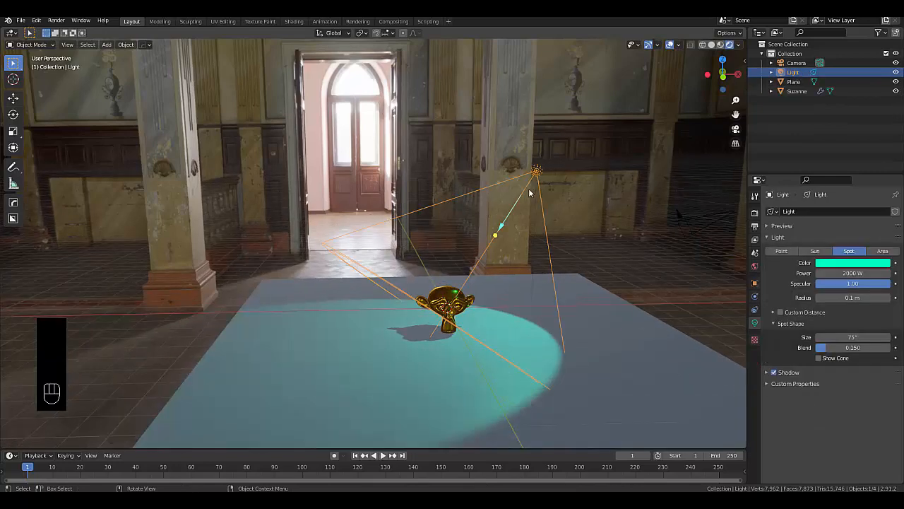
key(shift+d)
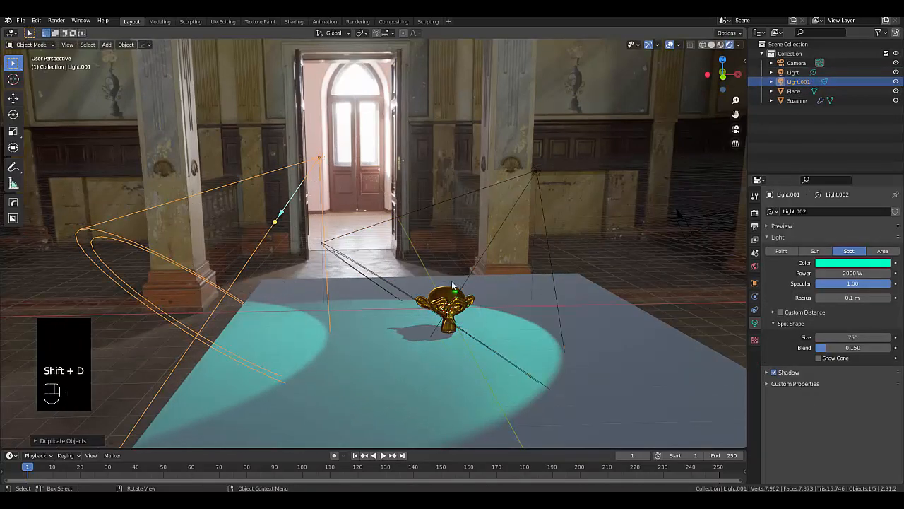
key(r)
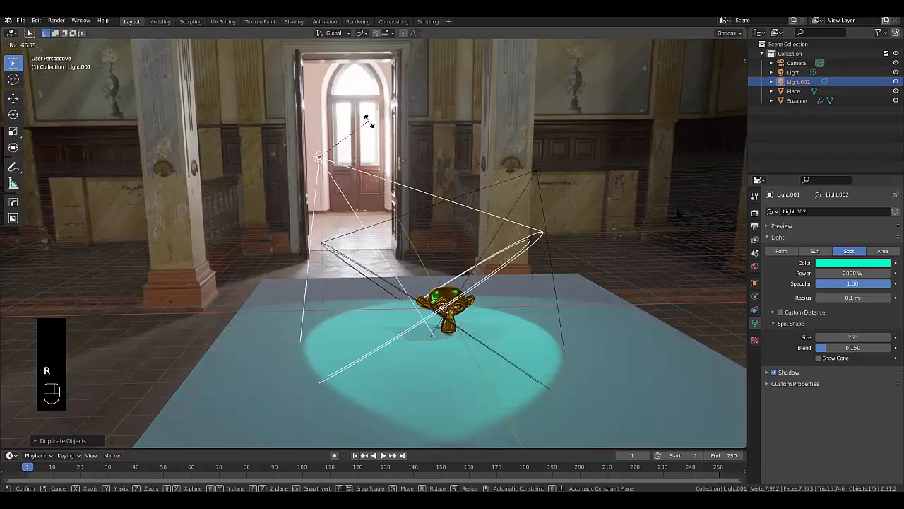
key(X)
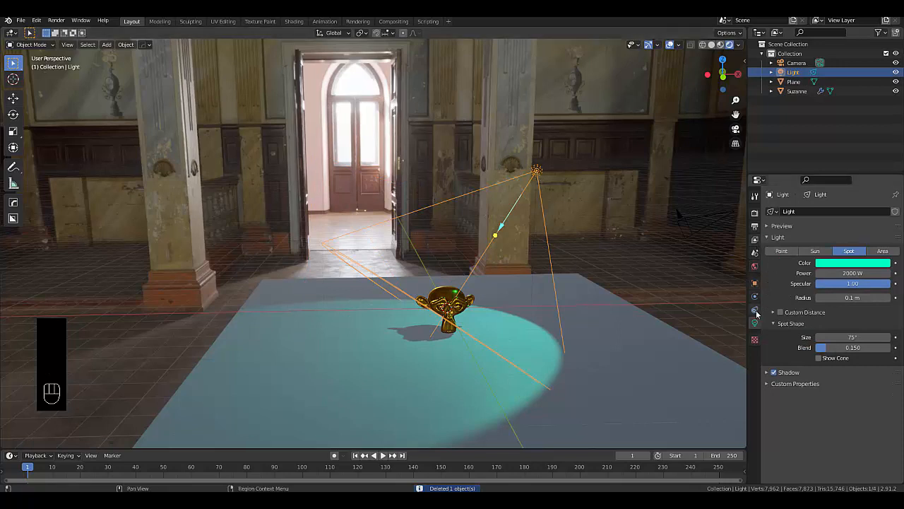
Add a Track To constraint on the spot light targeting Suzanne
click(755, 310)
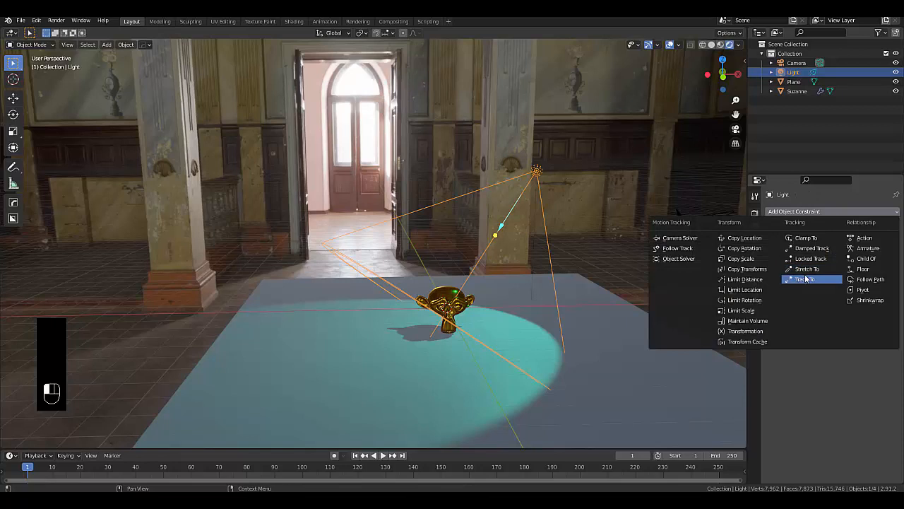
mouse_move(816, 283)
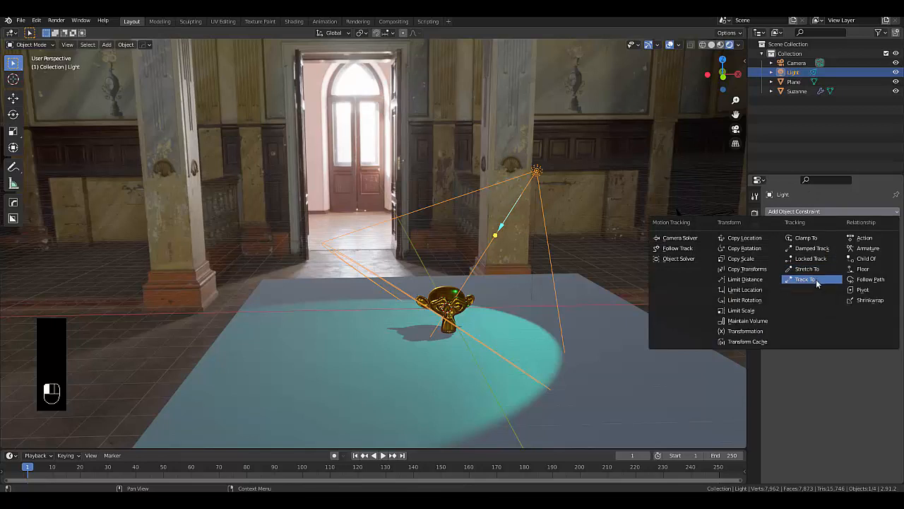
click(804, 279)
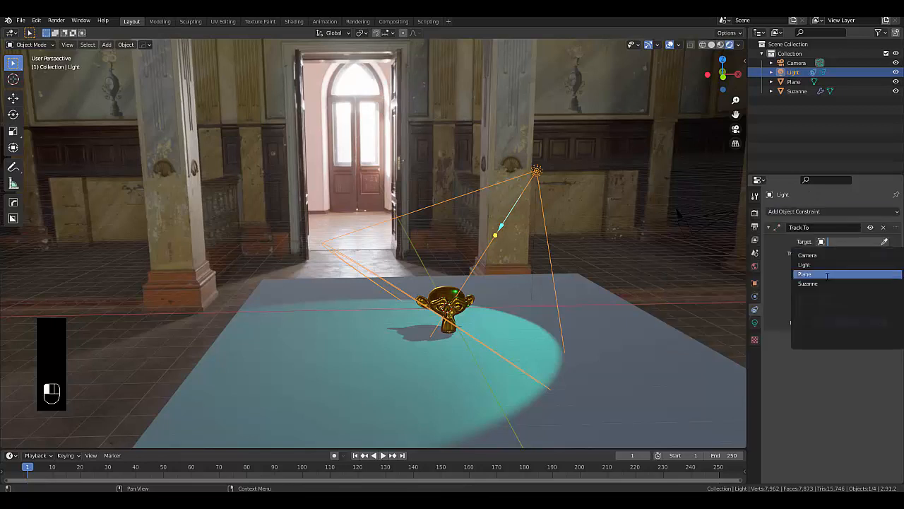
click(807, 284)
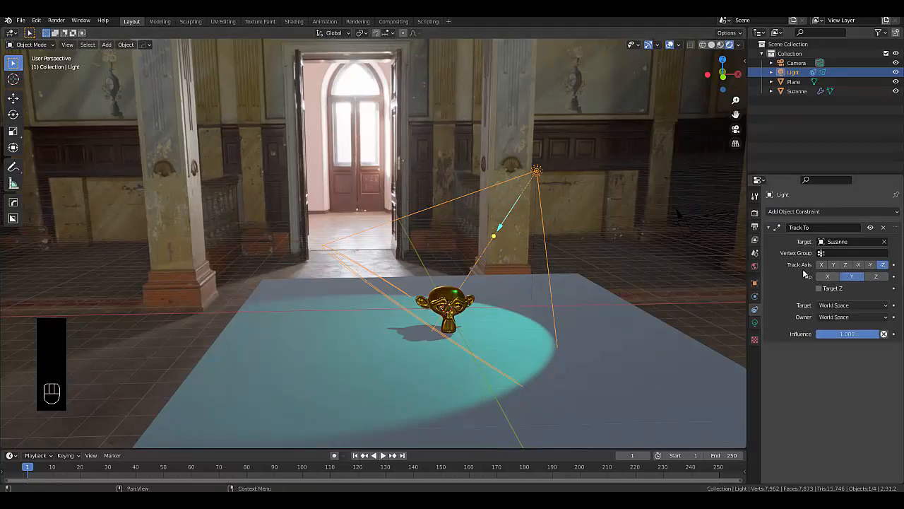
mouse_move(882, 264)
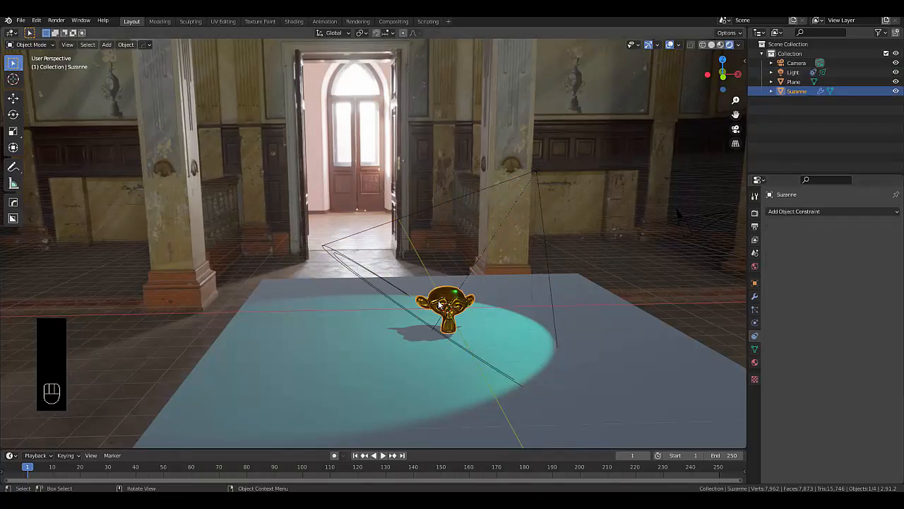
Move Suzanne to a new position to test tracking, then reselect the spot light
key(g)
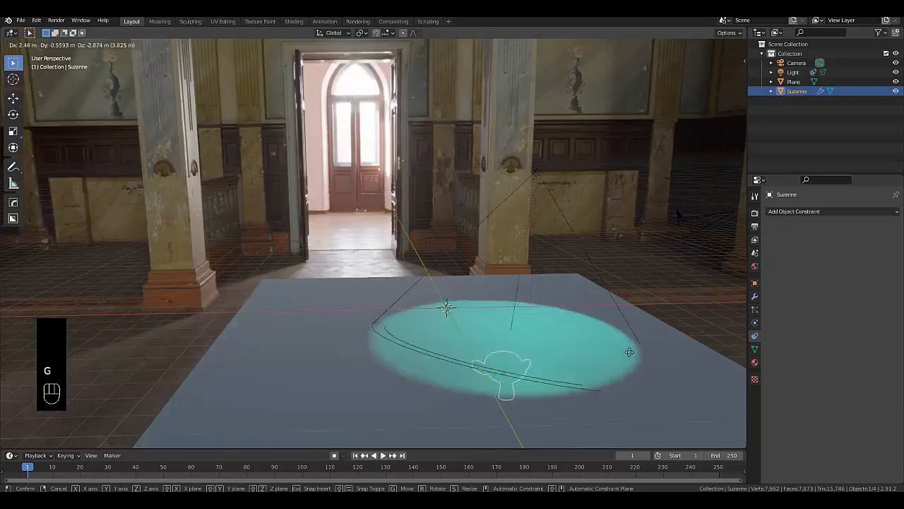
click(421, 251)
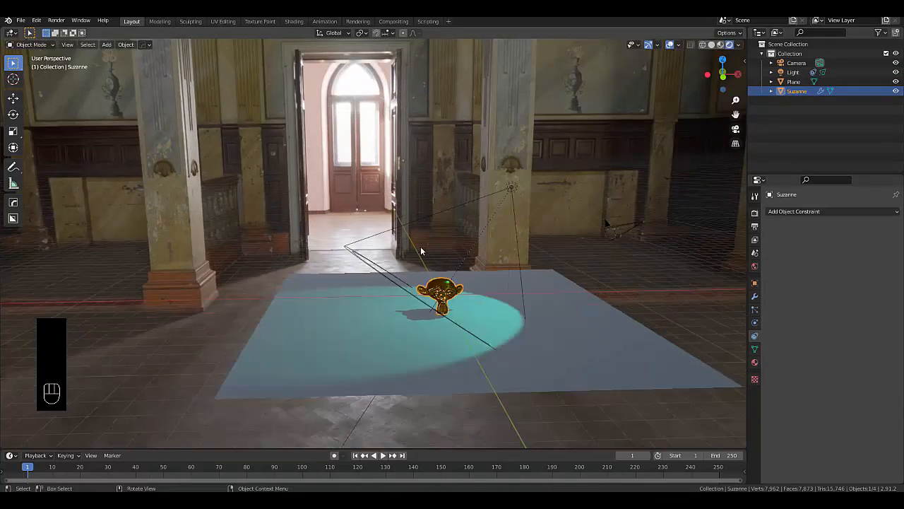
click(793, 71)
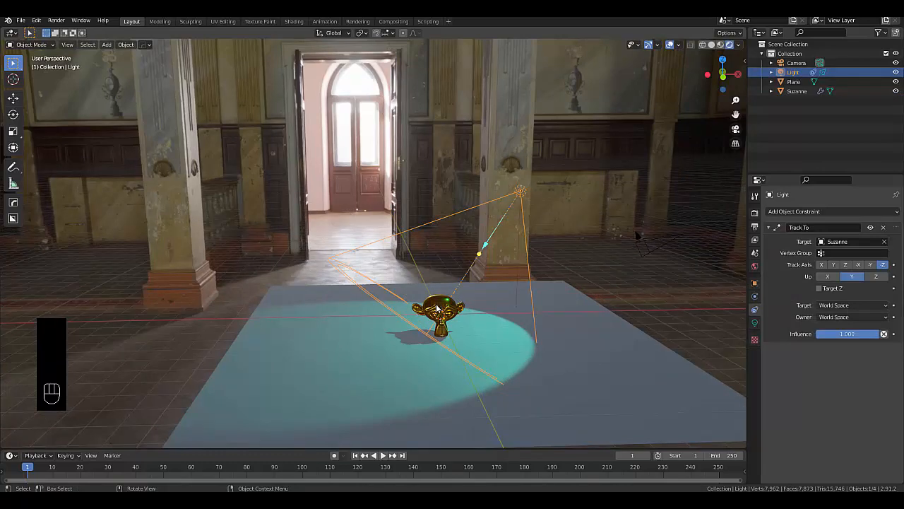
mouse_move(493, 298)
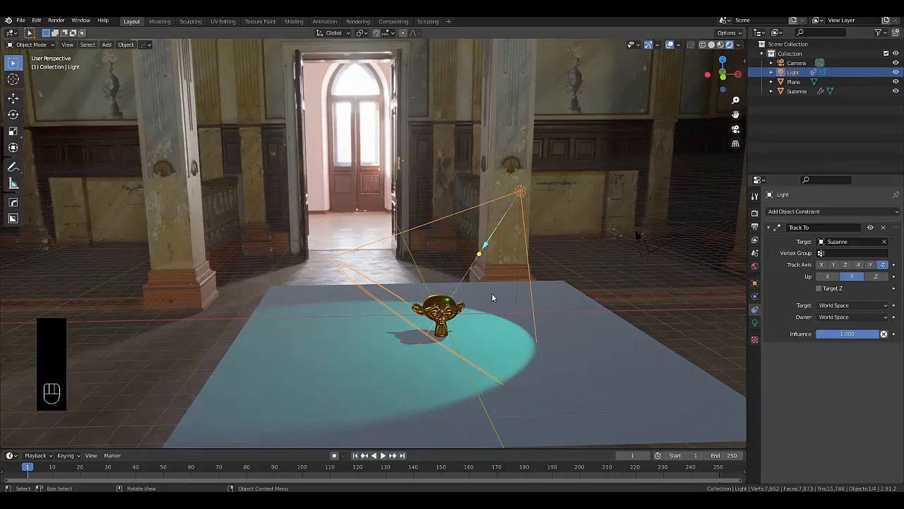
Duplicate the spot light twice and place the copies around Suzanne
key(shift+d)
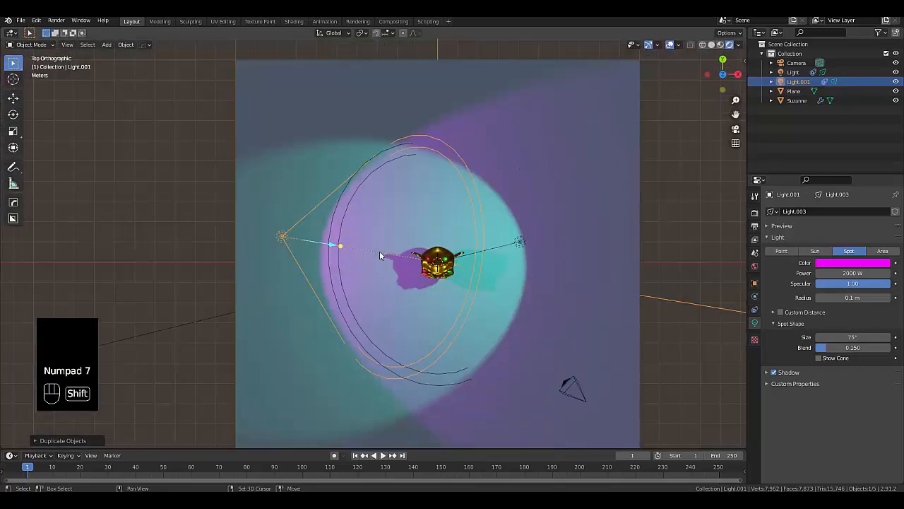
key(shift+d)
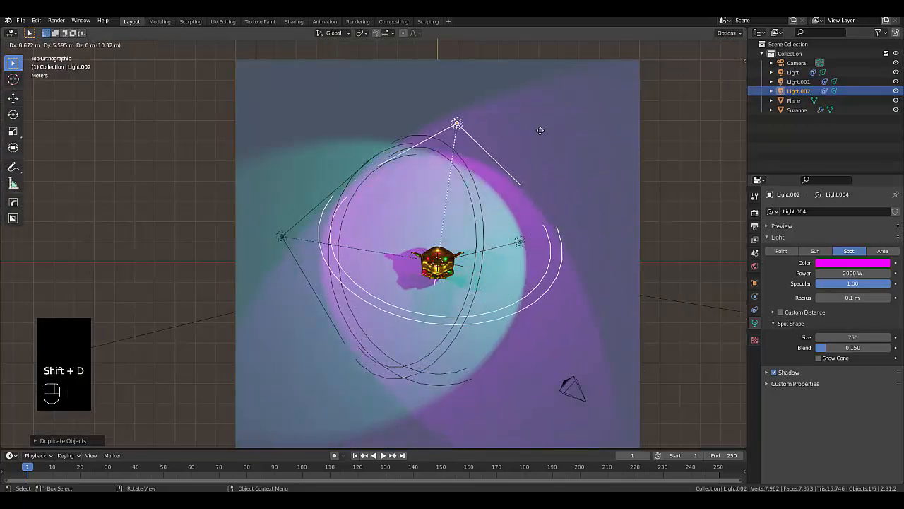
click(853, 262)
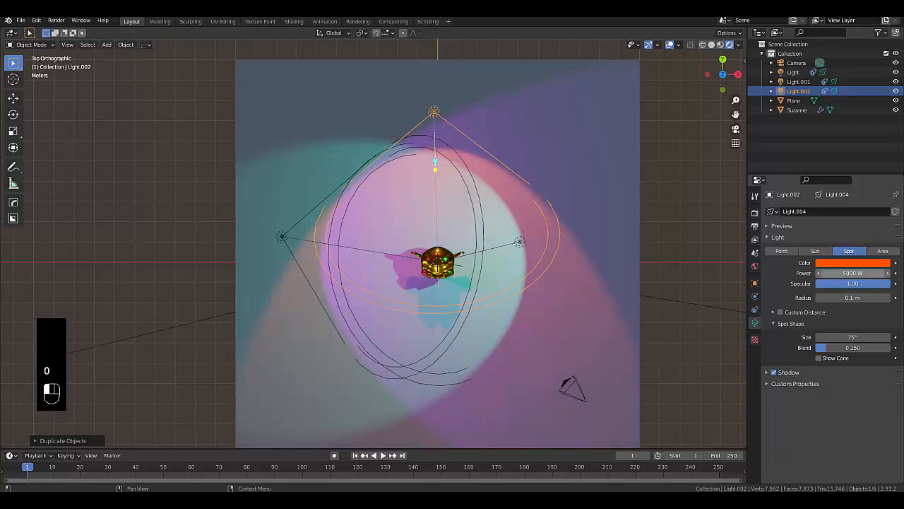
Orbit the view around Suzanne and show the orange light's constraints
scroll(down, 3)
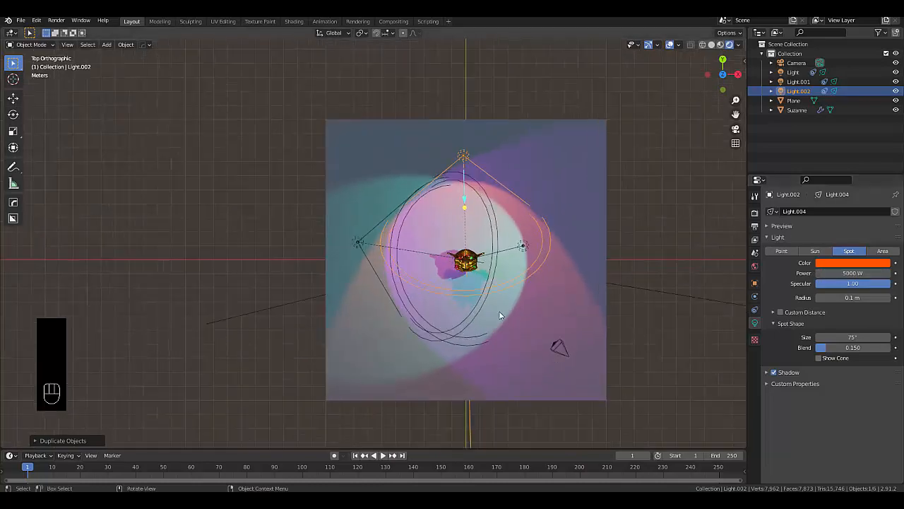
drag(494, 314, 594, 212)
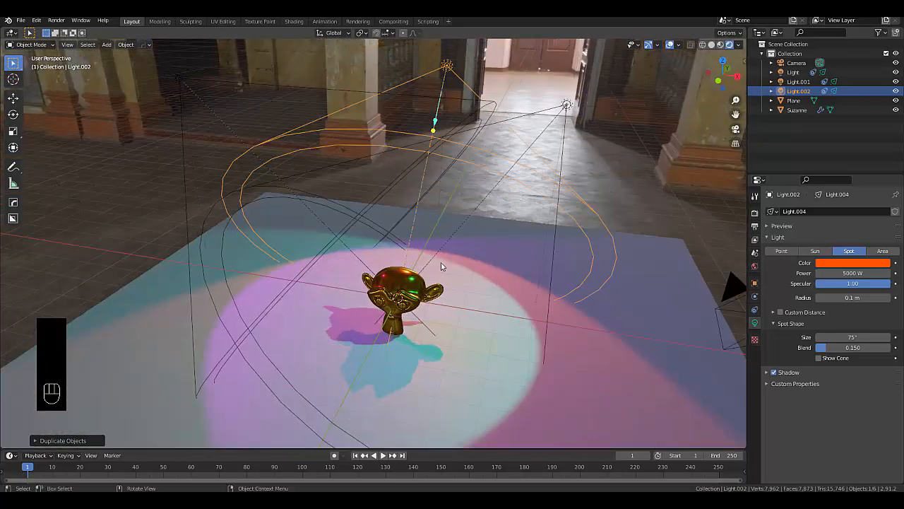
drag(441, 266, 452, 294)
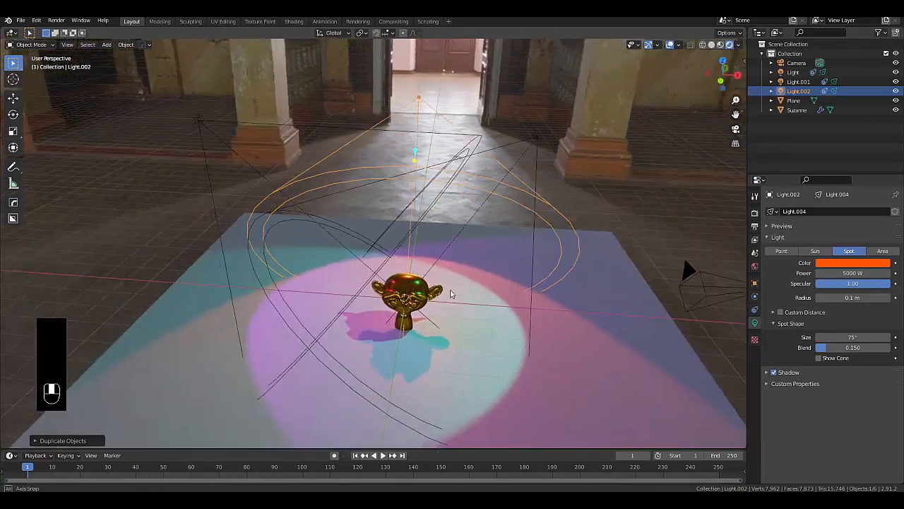
click(754, 311)
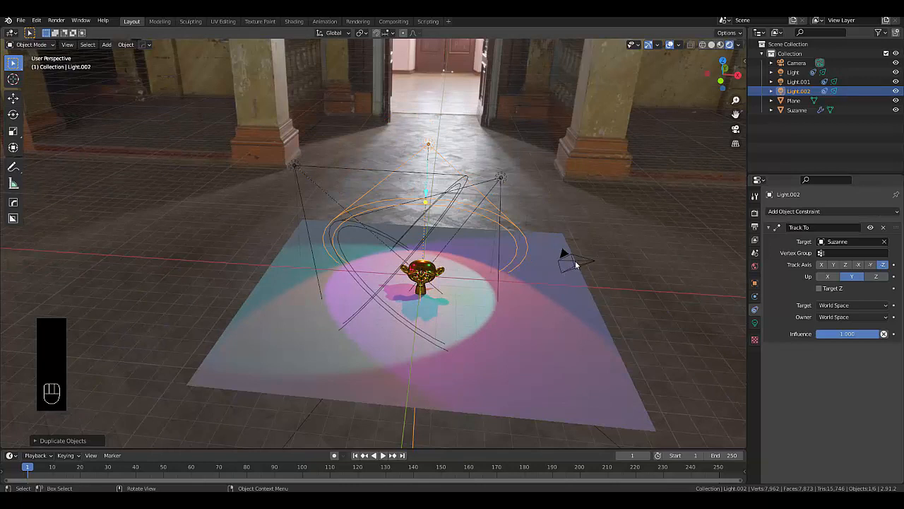
Select the camera and give it a Track To constraint aimed at Suzanne
click(796, 63)
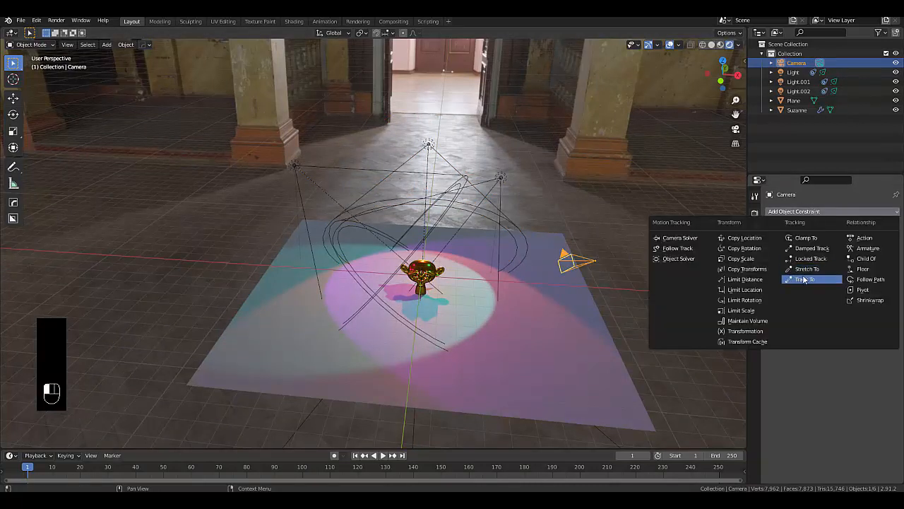
click(806, 279)
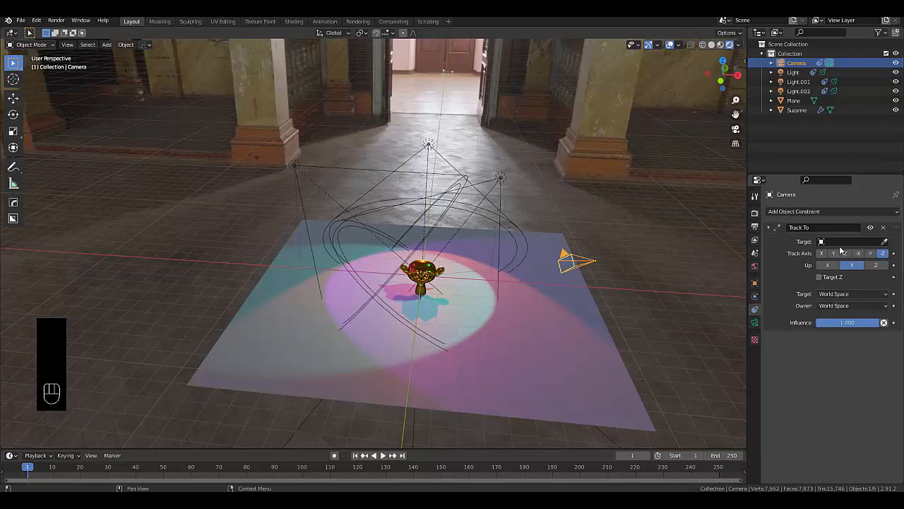
click(851, 241)
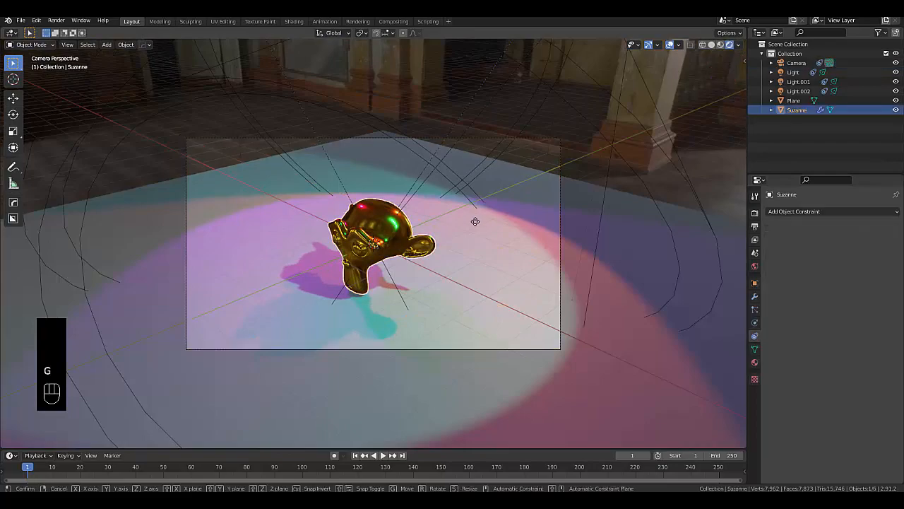
mouse_move(631, 221)
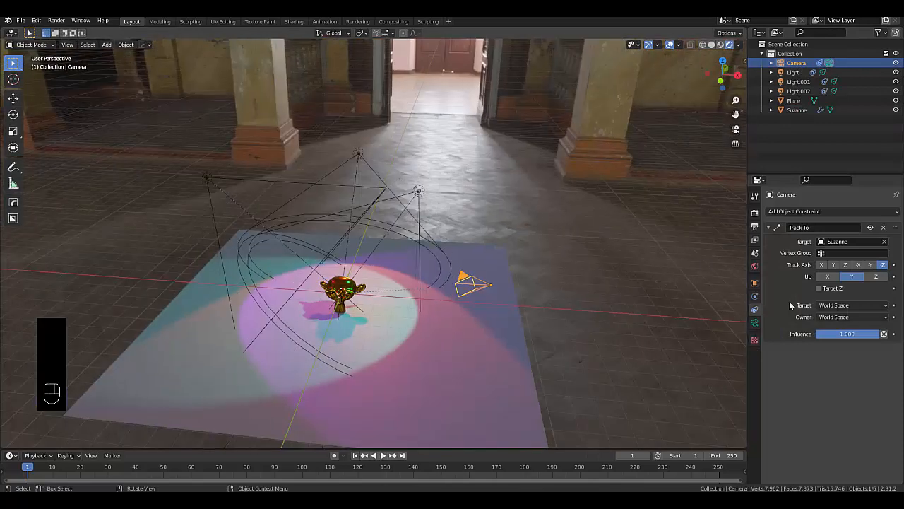
Swap the camera's Track To for Damped Track on Suzanne along -Z, and test it by moving Suzanne
click(882, 226)
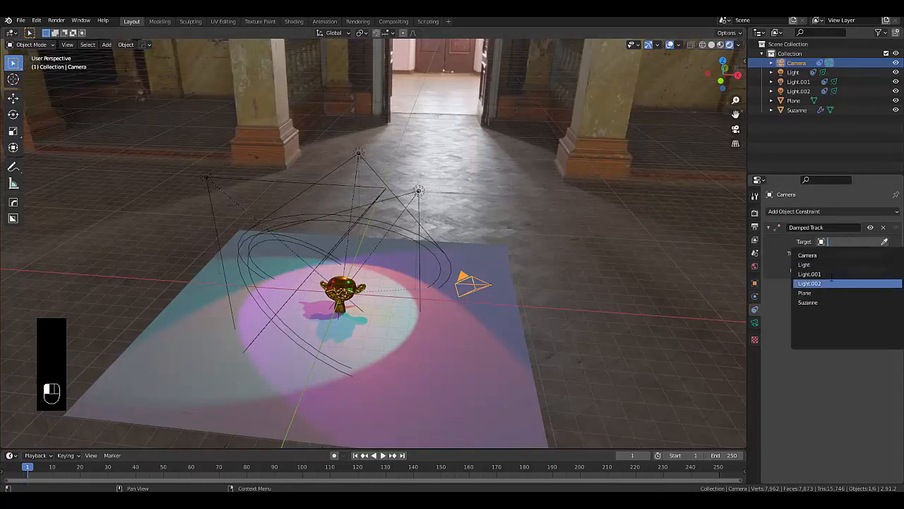
click(807, 303)
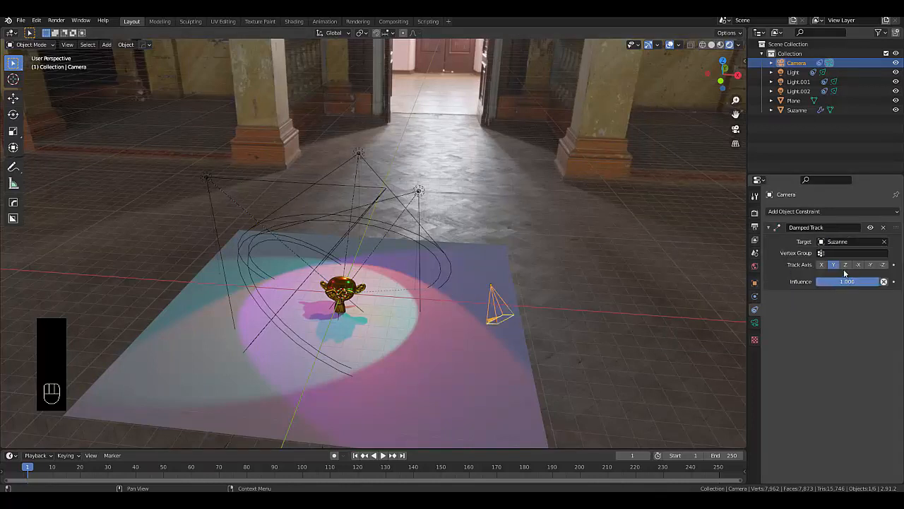
click(883, 264)
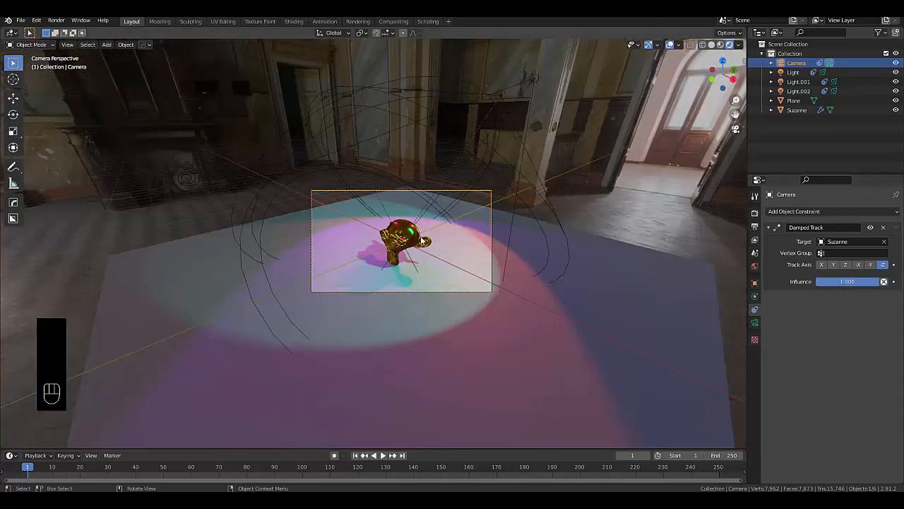
key(g)
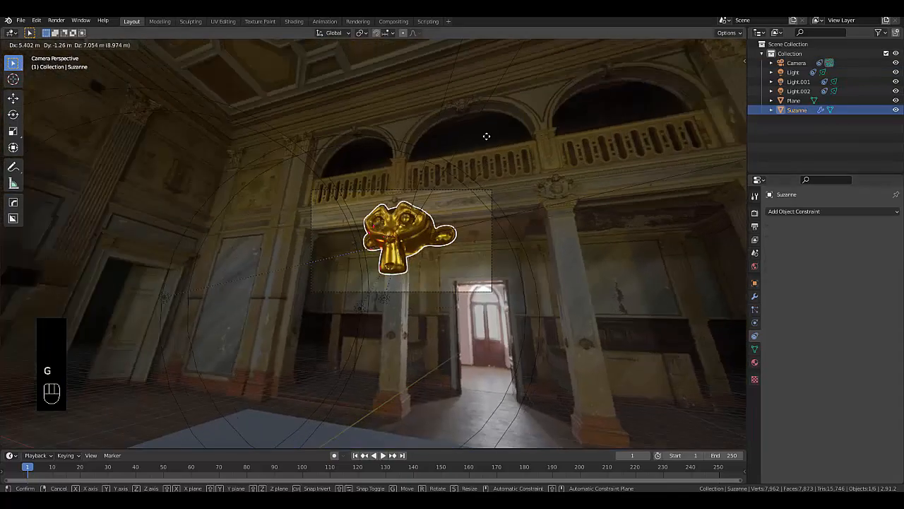
mouse_move(648, 178)
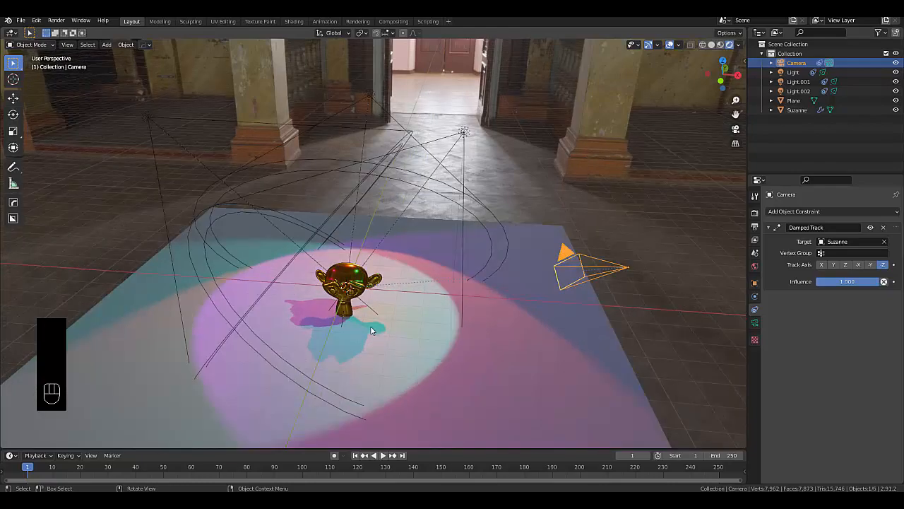
drag(375, 325, 692, 141)
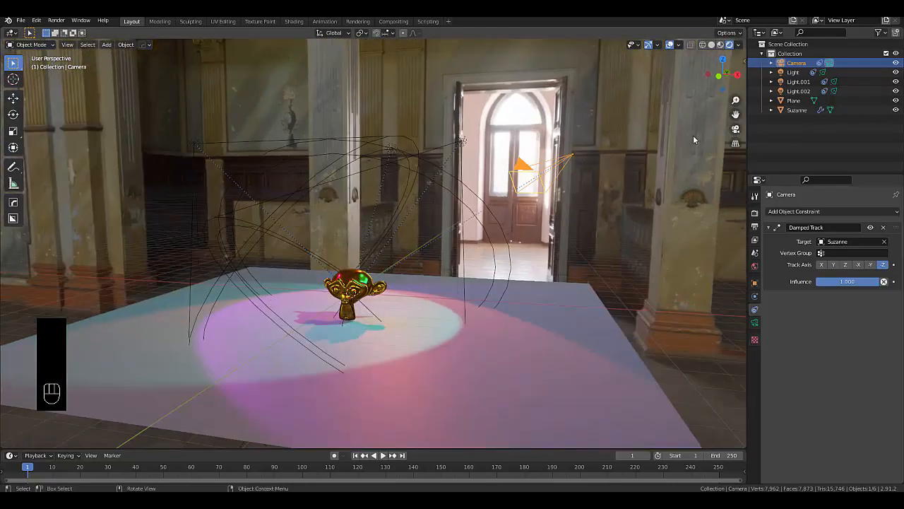